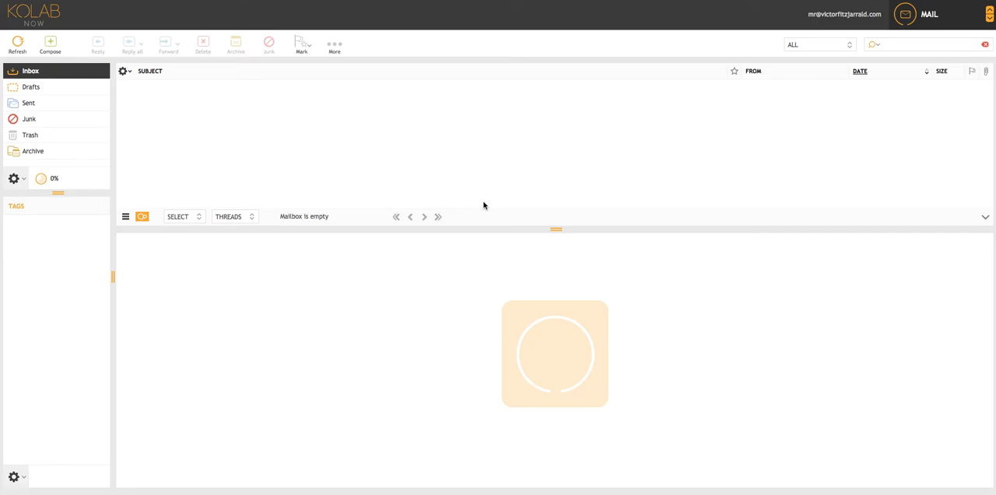
# Open Kolab Now's app menu listing address book, calendar, tasks, files, notes and settings
pyautogui.click(17, 45)
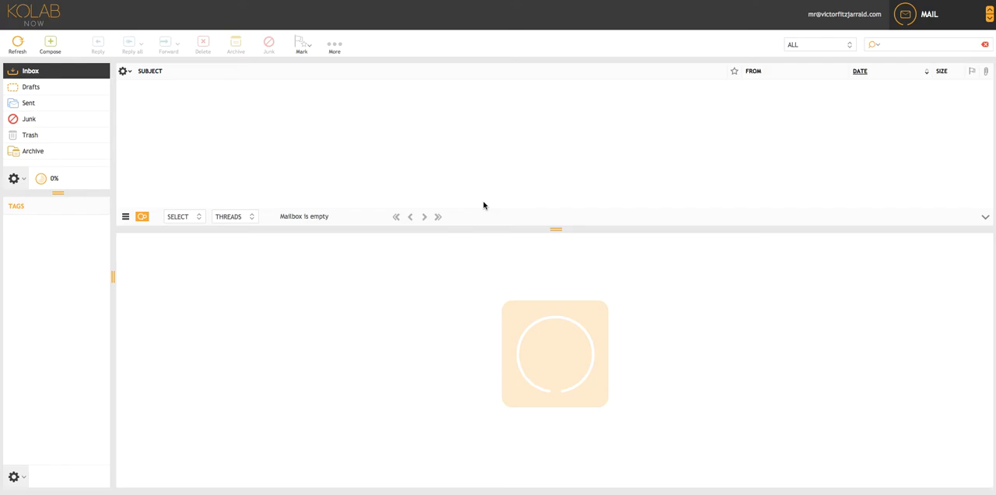
pyautogui.moveTo(428, 162)
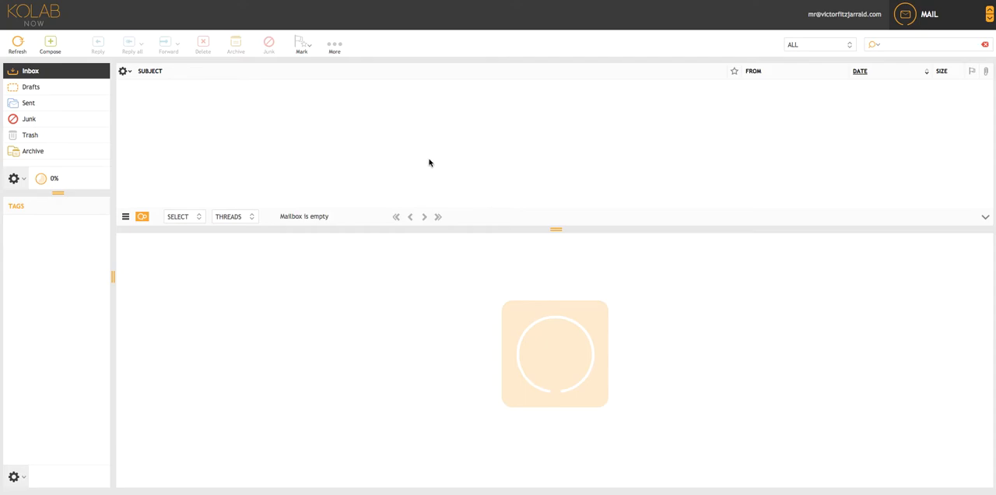
pyautogui.moveTo(222, 172)
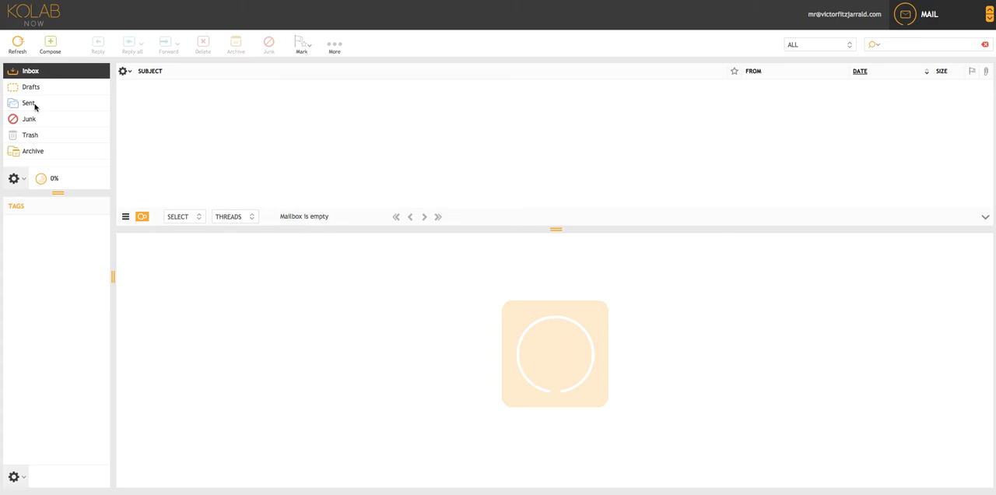
pyautogui.moveTo(24, 173)
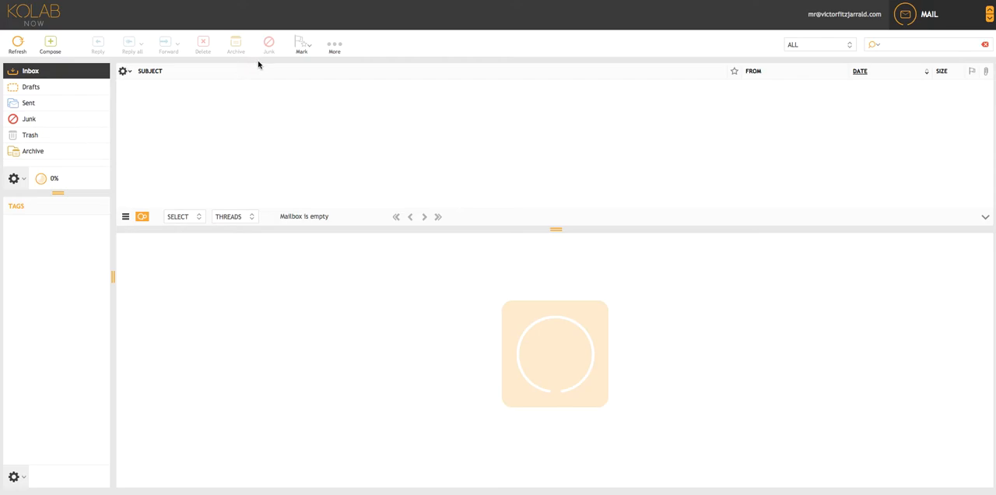
pyautogui.moveTo(905, 25)
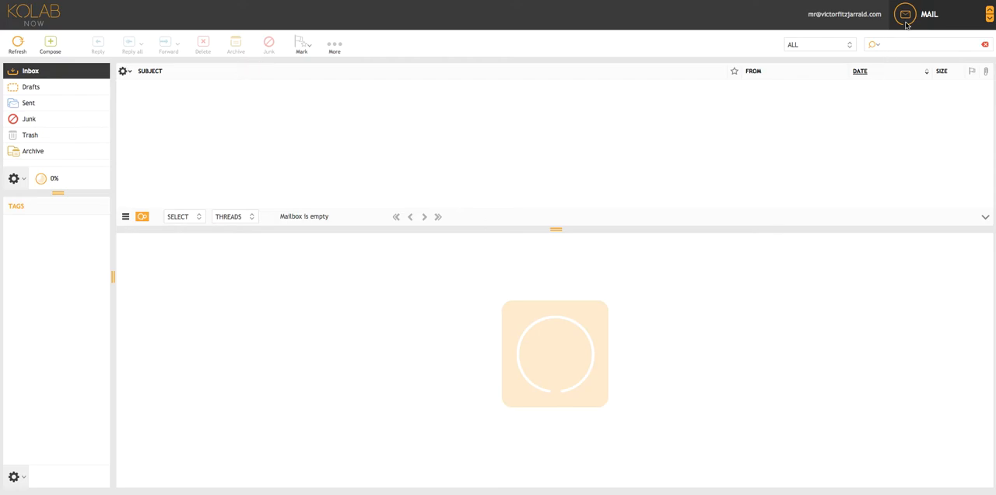
pyautogui.click(928, 14)
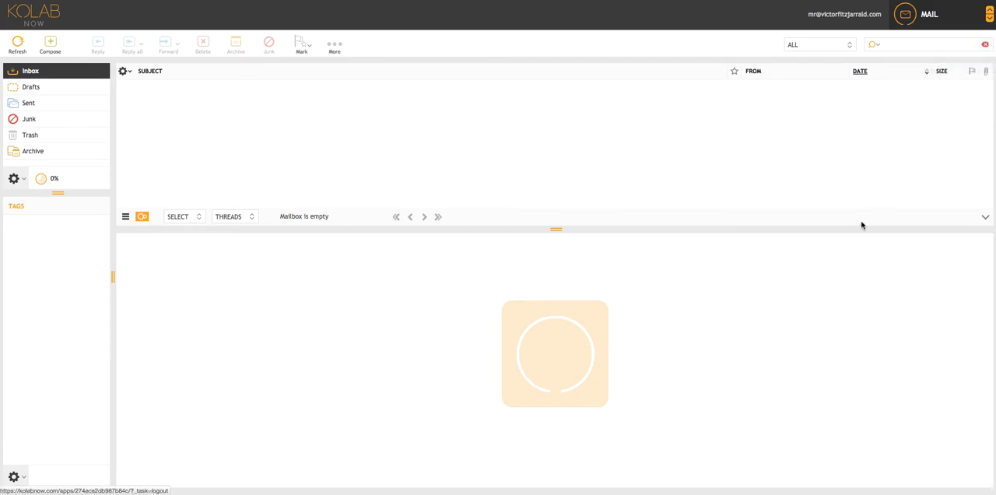
pyautogui.moveTo(719, 153)
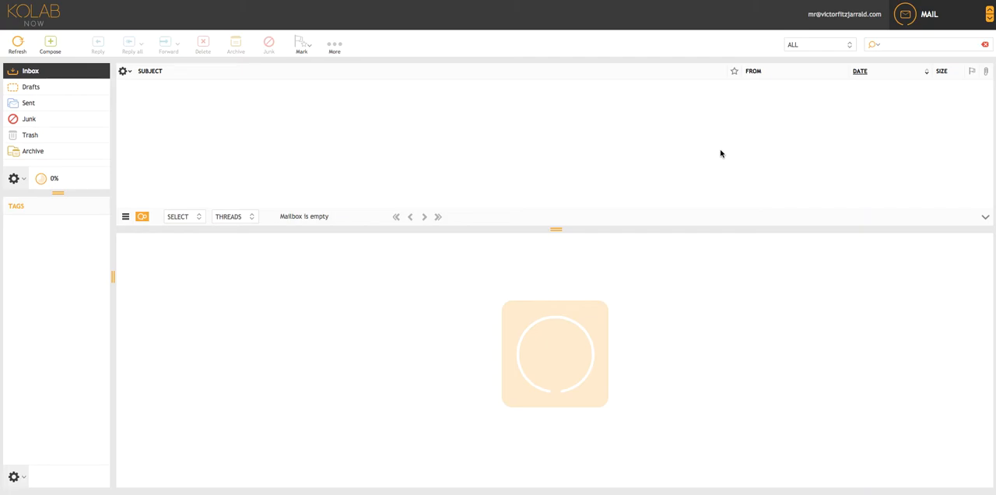
pyautogui.click(928, 14)
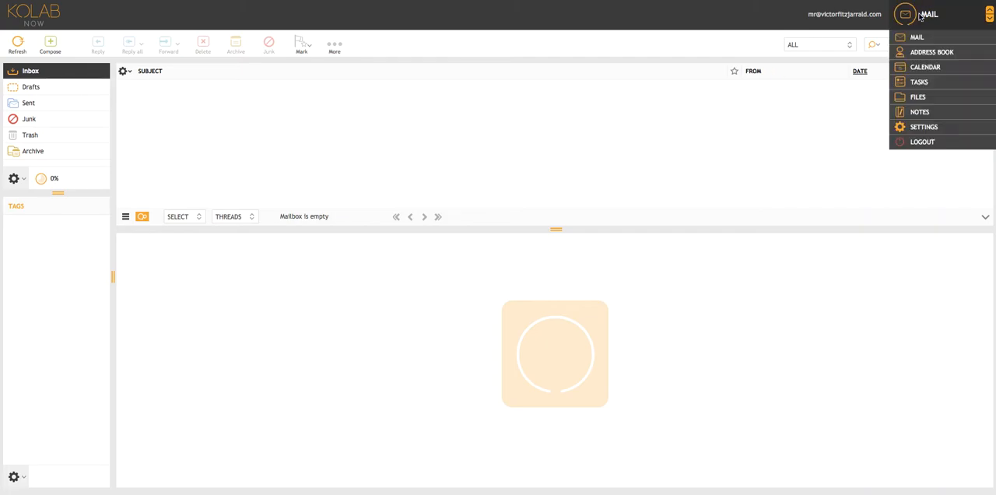
pyautogui.moveTo(918, 96)
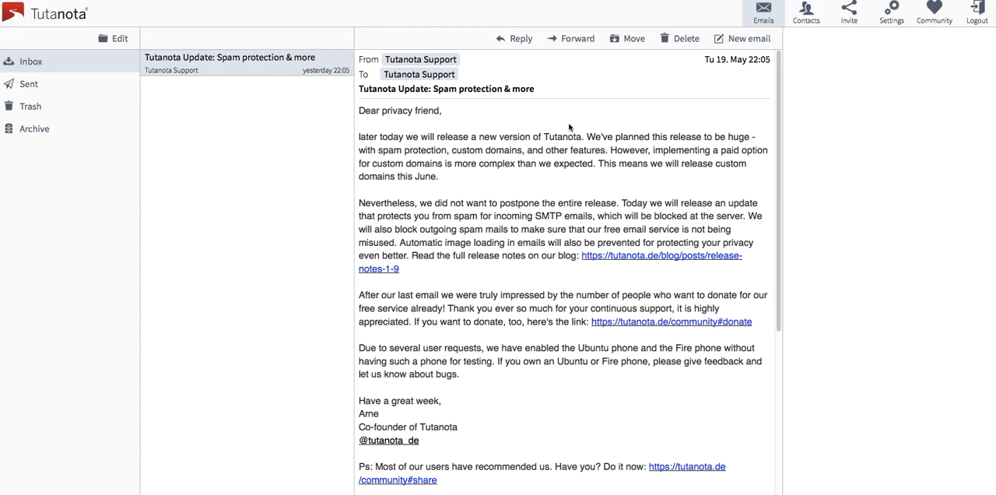
pyautogui.moveTo(292, 109)
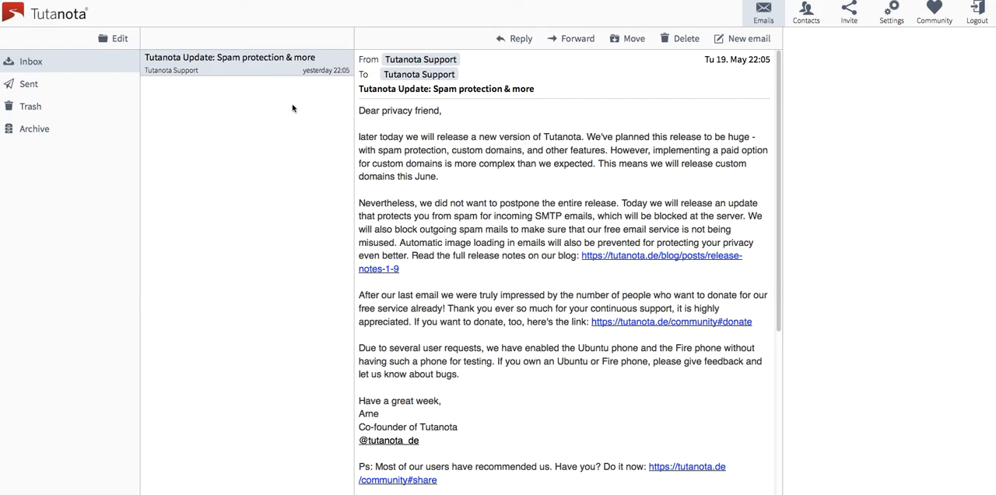
pyautogui.moveTo(26, 129)
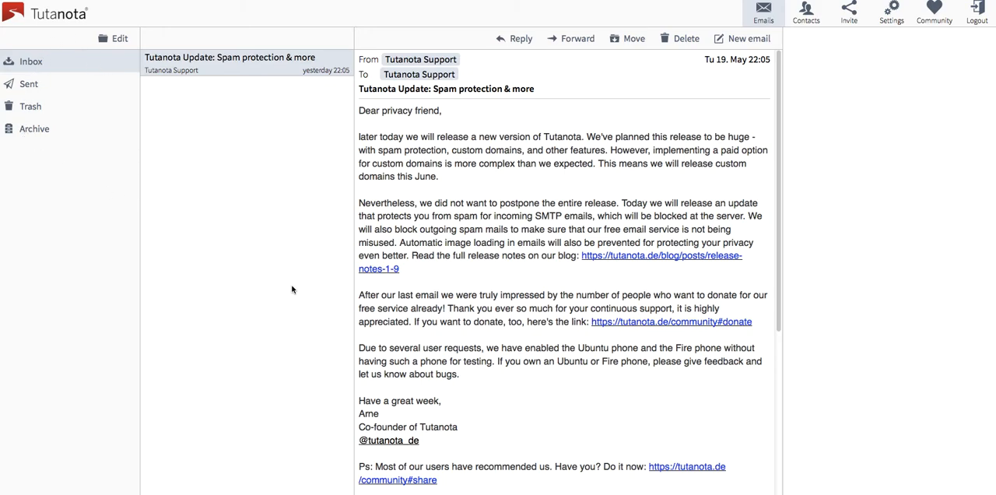
pyautogui.moveTo(289, 282)
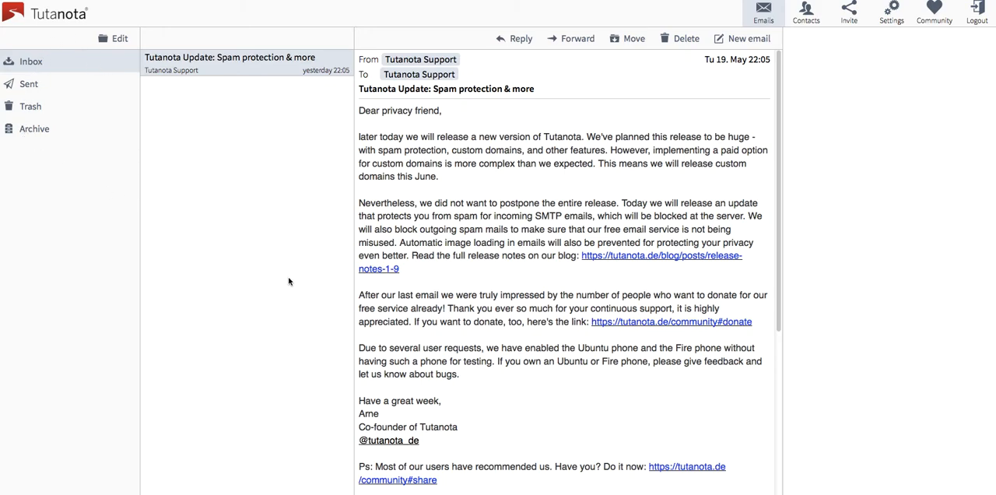
pyautogui.moveTo(520, 130)
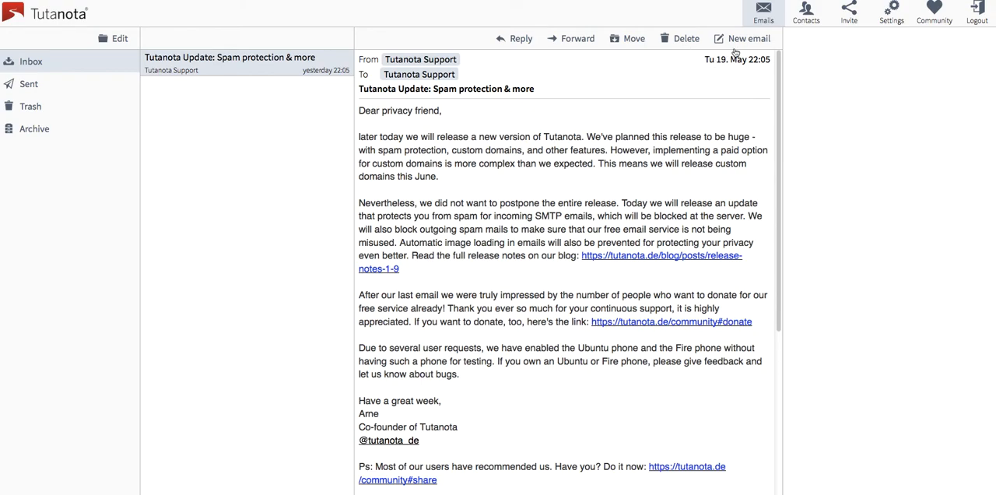
# Start a new Tutanota email addressed to the suggested contact 'victor'
pyautogui.click(747, 38)
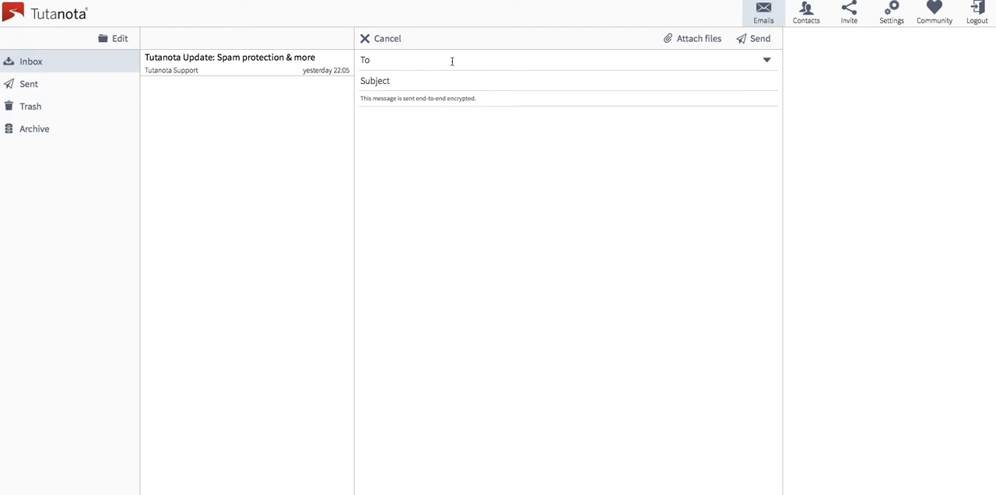
pyautogui.write('victo')
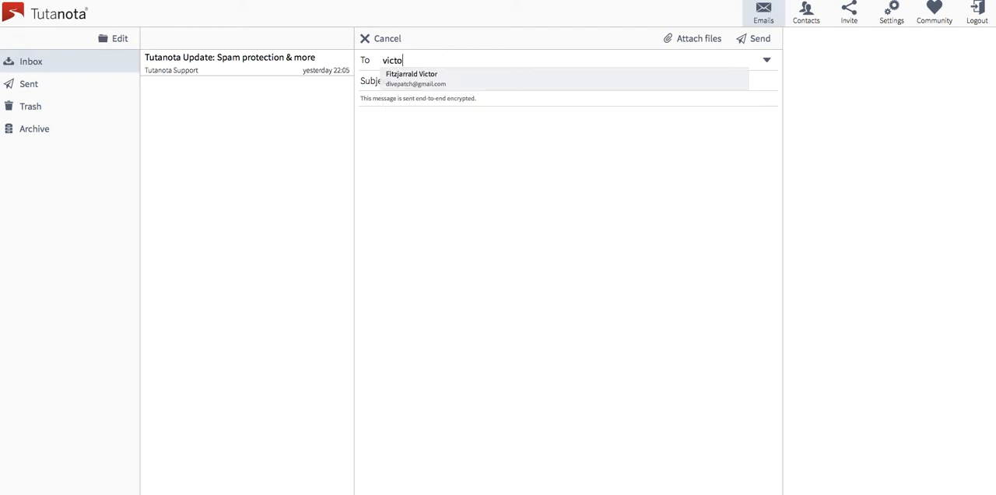
pyautogui.write('r')
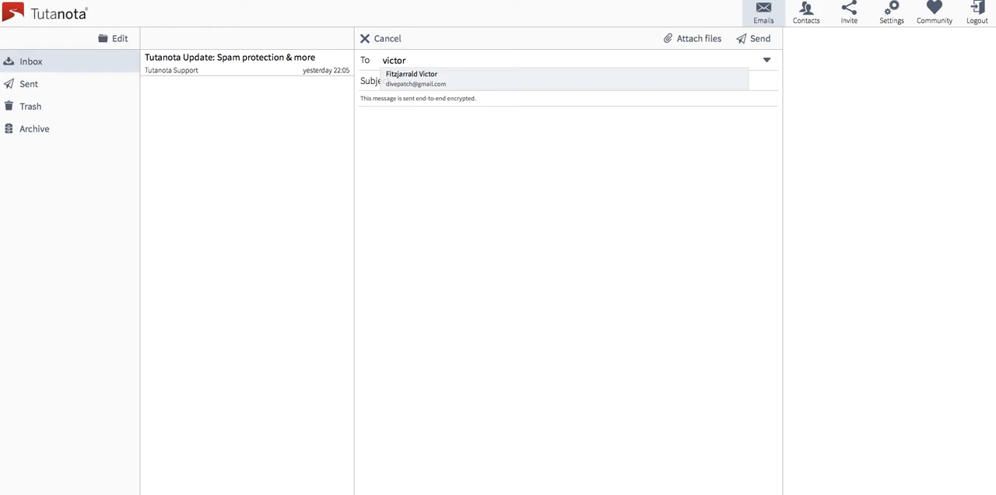
pyautogui.click(411, 78)
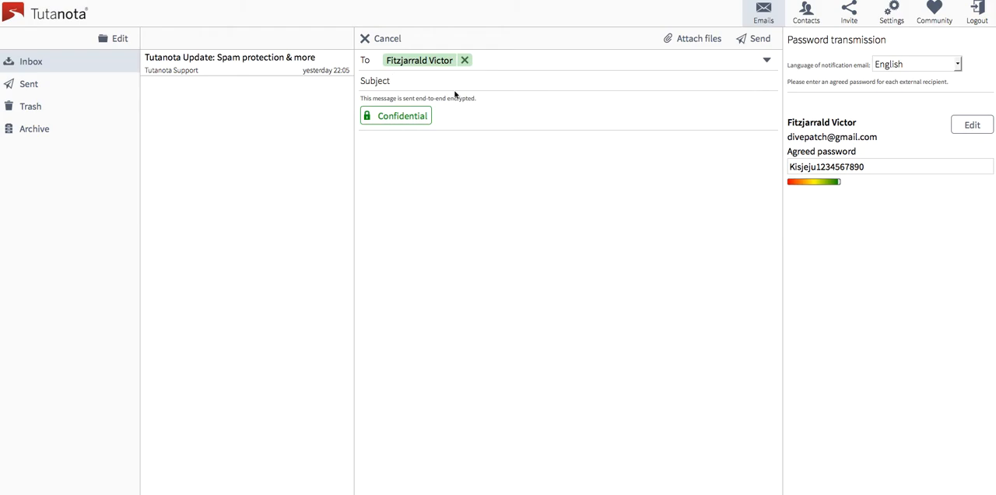
# Switch the Tutanota draft from Confidential to Not confidential
pyautogui.click(393, 80)
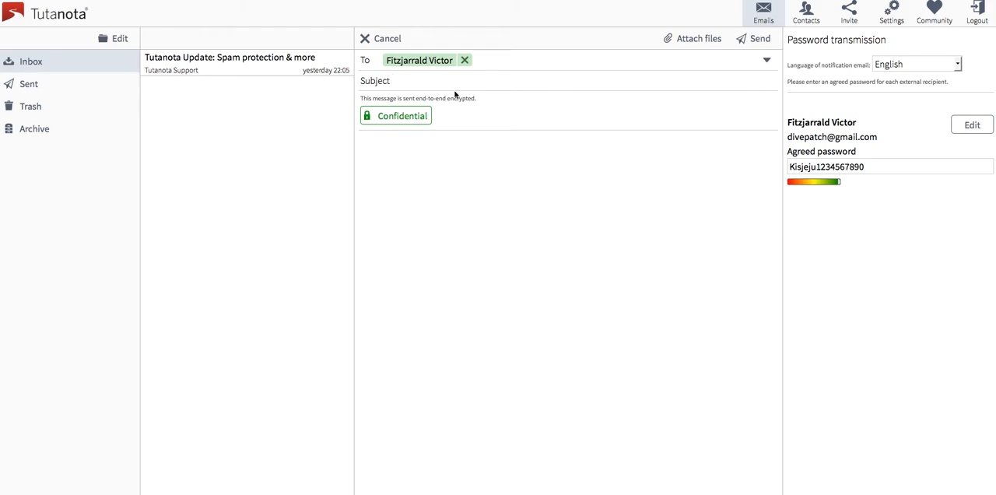
pyautogui.click(397, 80)
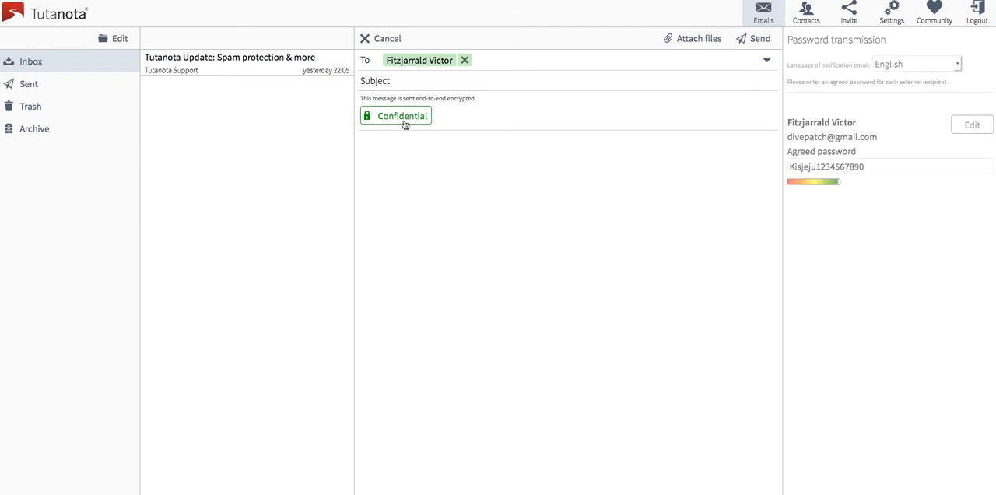
pyautogui.click(401, 116)
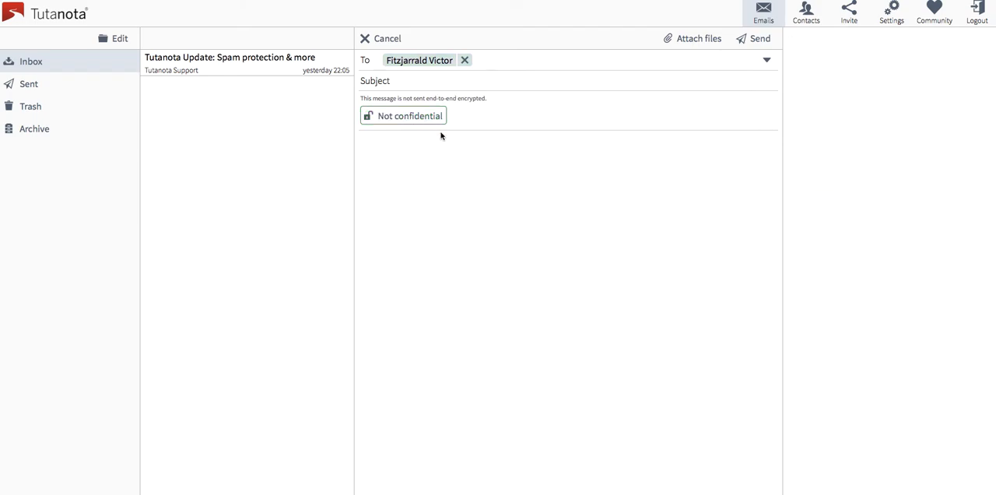
pyautogui.moveTo(467, 108)
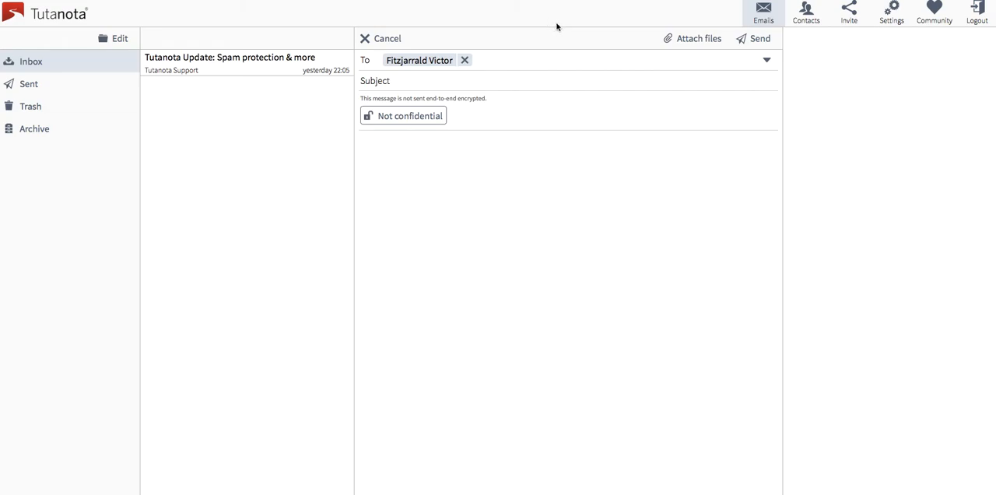
pyautogui.moveTo(552, 2)
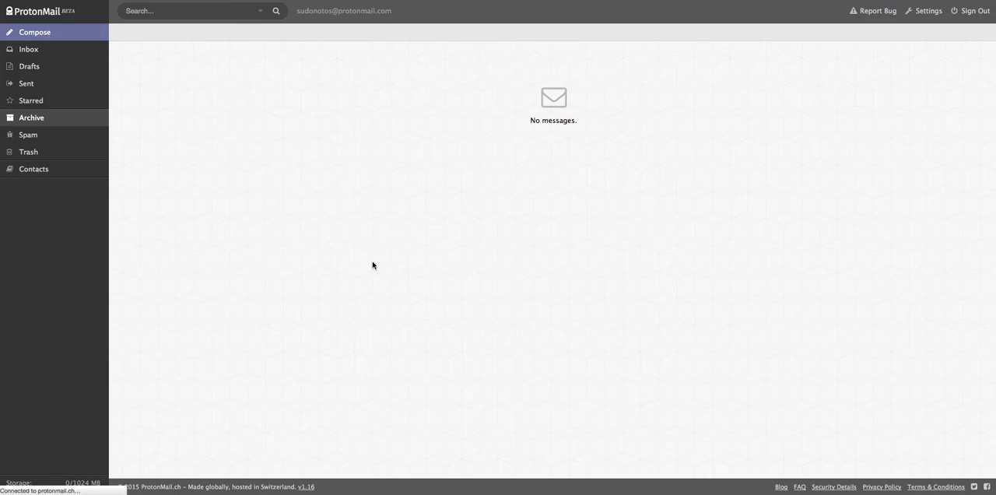
# Compose a ProtonMail message expiring after 2 hours with Encrypt for Outside Users enabled
pyautogui.click(33, 32)
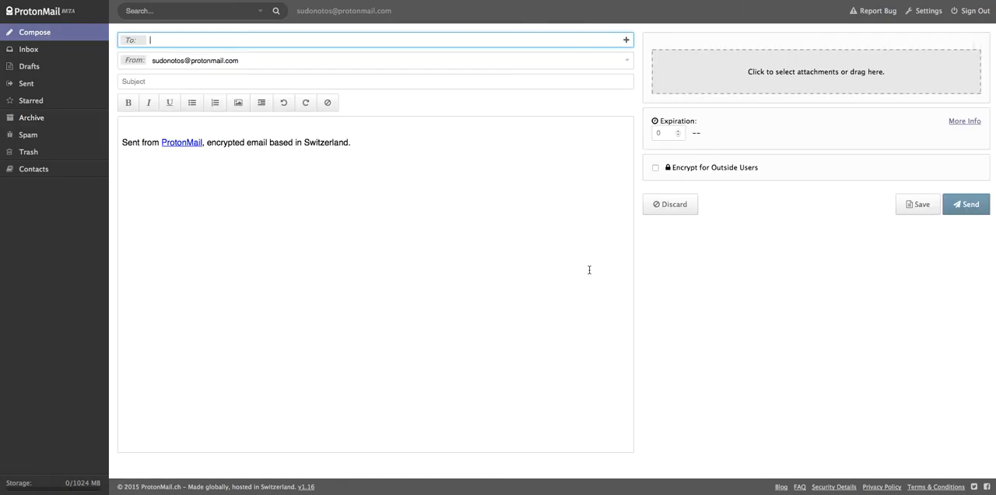
pyautogui.moveTo(744, 164)
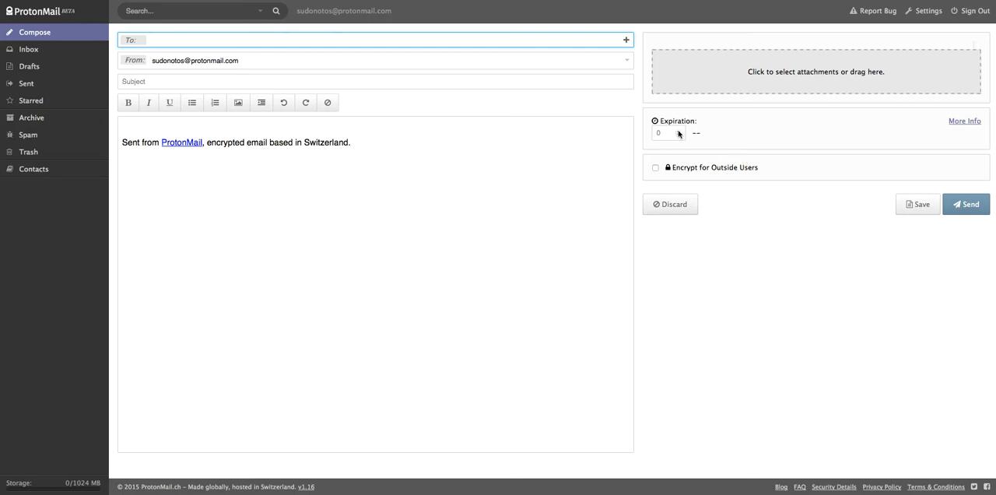
pyautogui.click(675, 130)
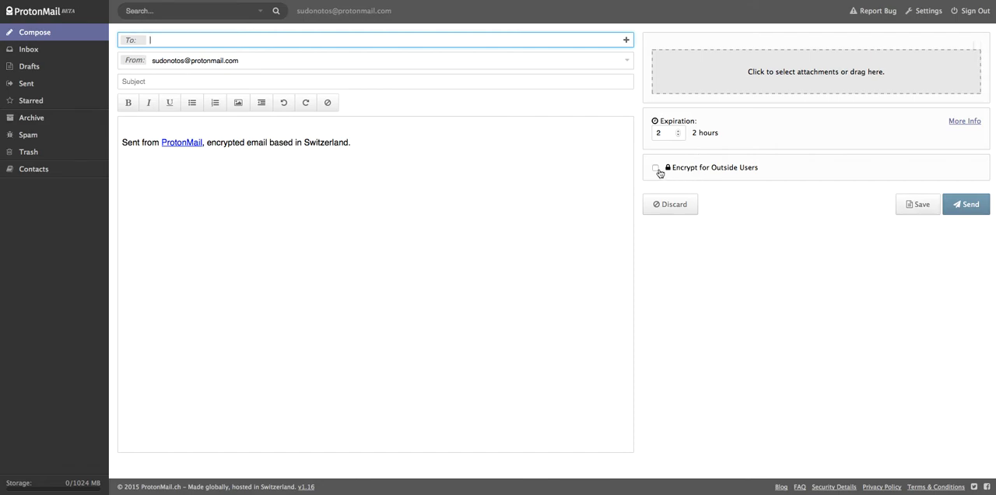
pyautogui.click(655, 168)
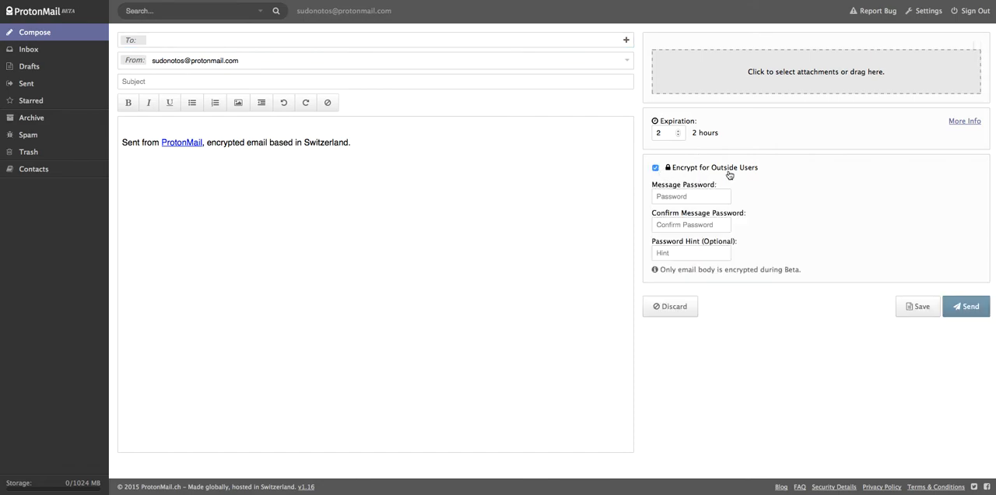
pyautogui.moveTo(782, 290)
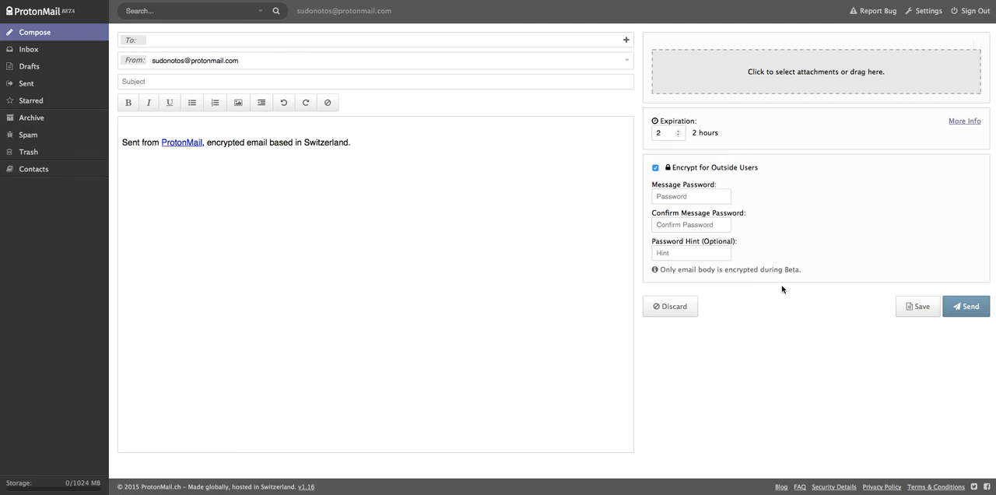
pyautogui.moveTo(764, 285)
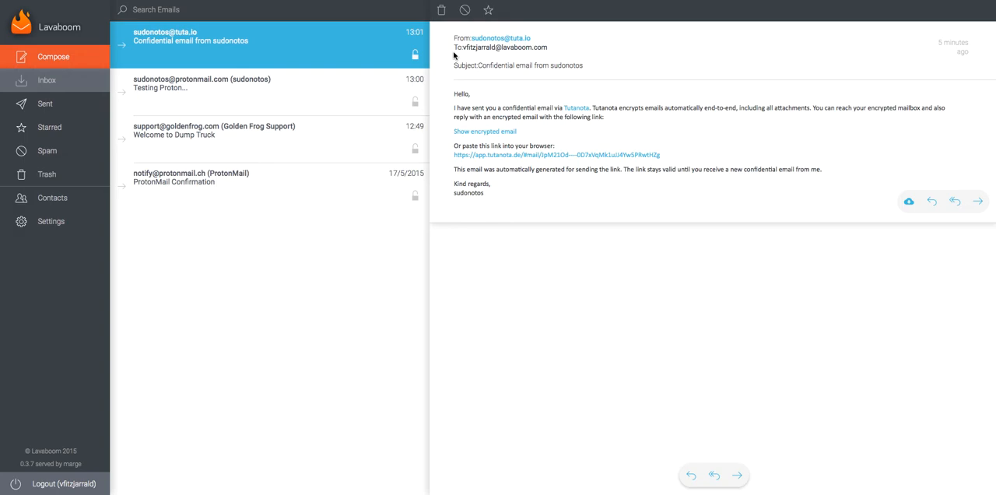
pyautogui.moveTo(531, 100)
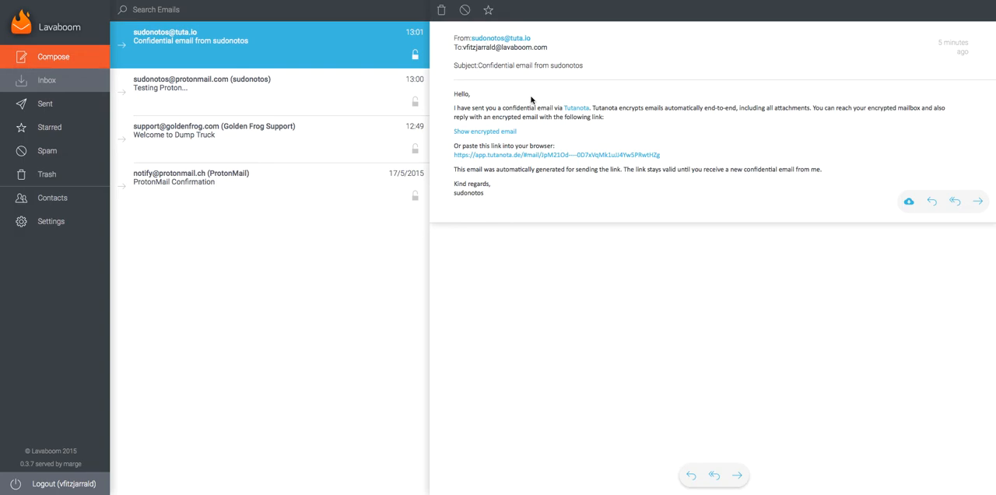
pyautogui.moveTo(535, 114)
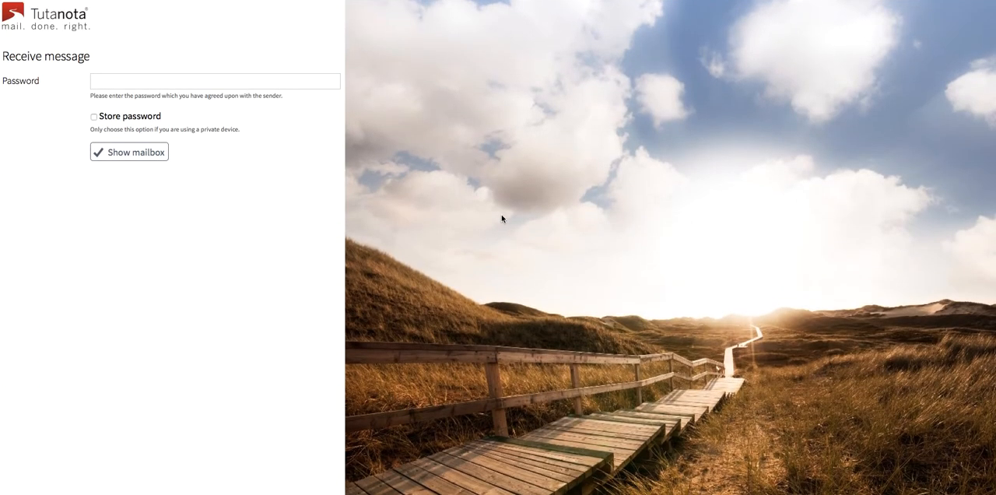
# Enter the agreed password, retyping it after a failed attempt, and unlock the mailbox
pyautogui.click(210, 81)
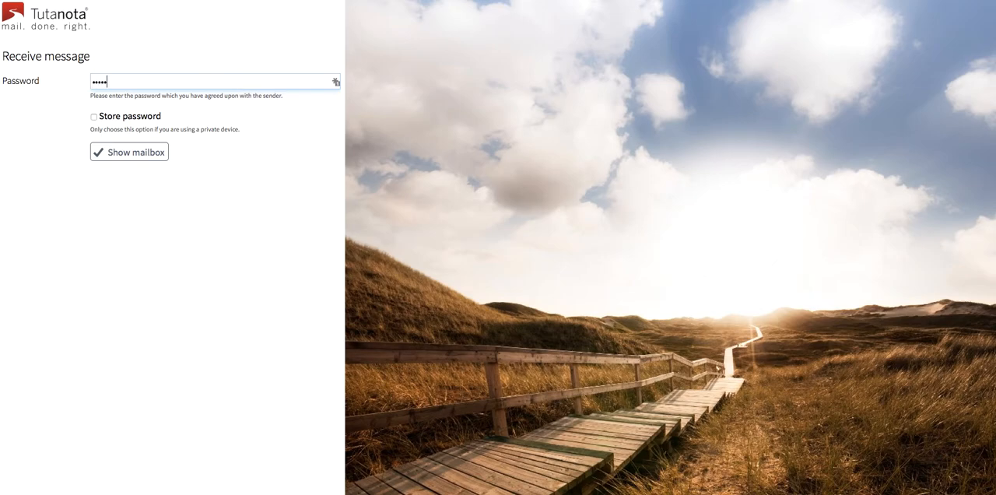
pyautogui.click(128, 151)
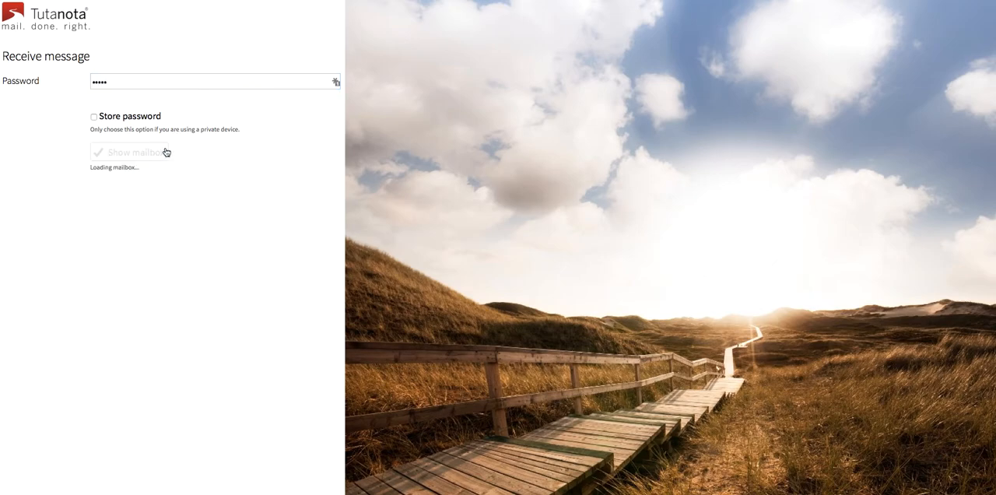
pyautogui.click(129, 152)
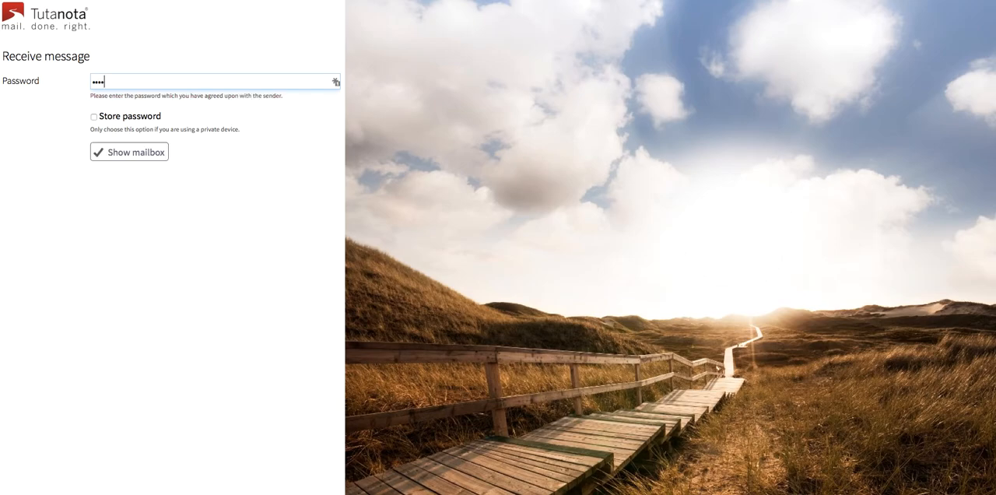
pyautogui.write('••')
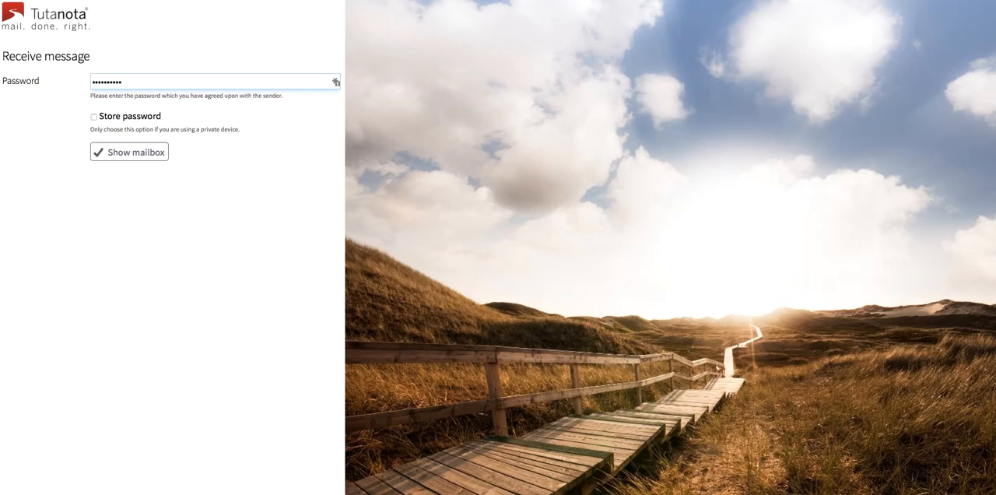
pyautogui.press('Backspace')
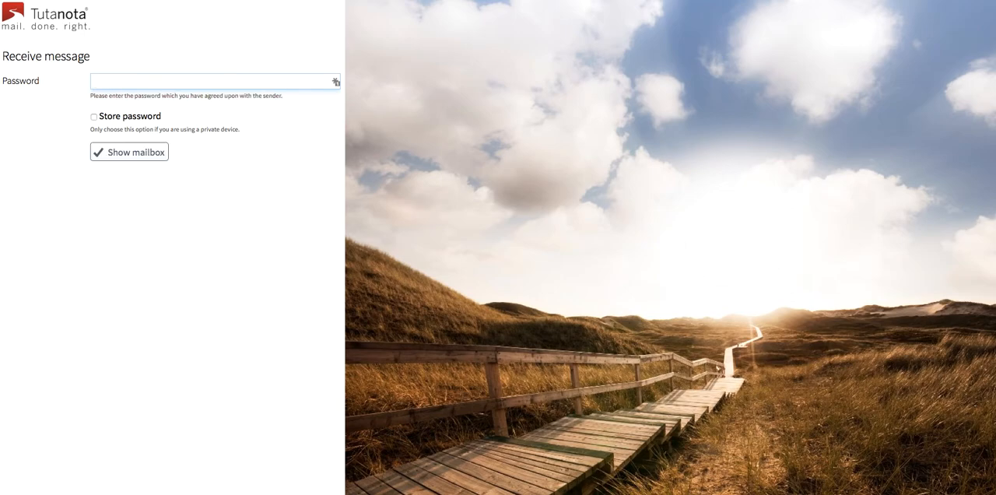
pyautogui.write('••')
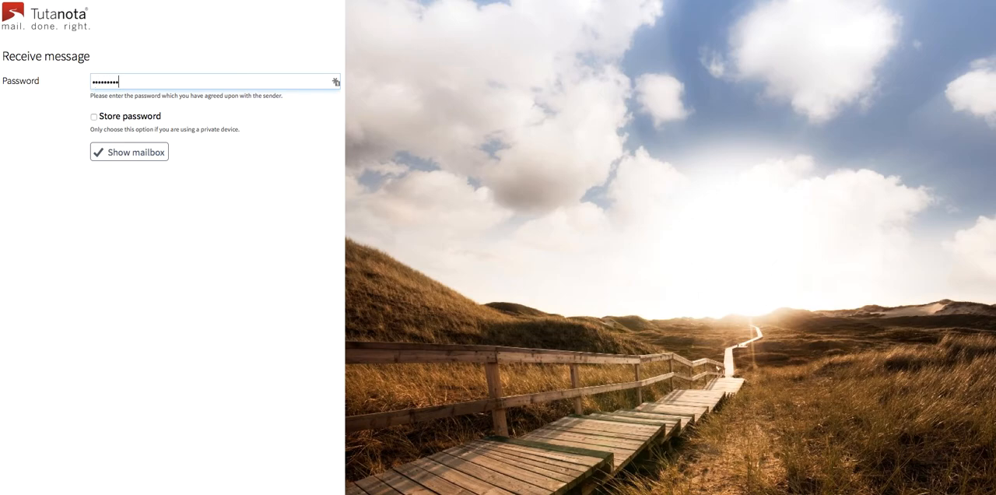
pyautogui.click(128, 152)
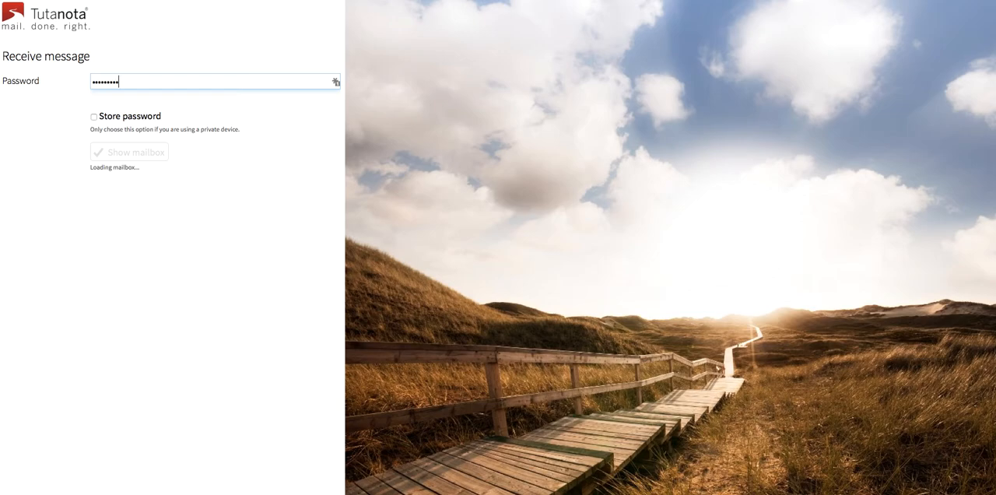
pyautogui.click(129, 152)
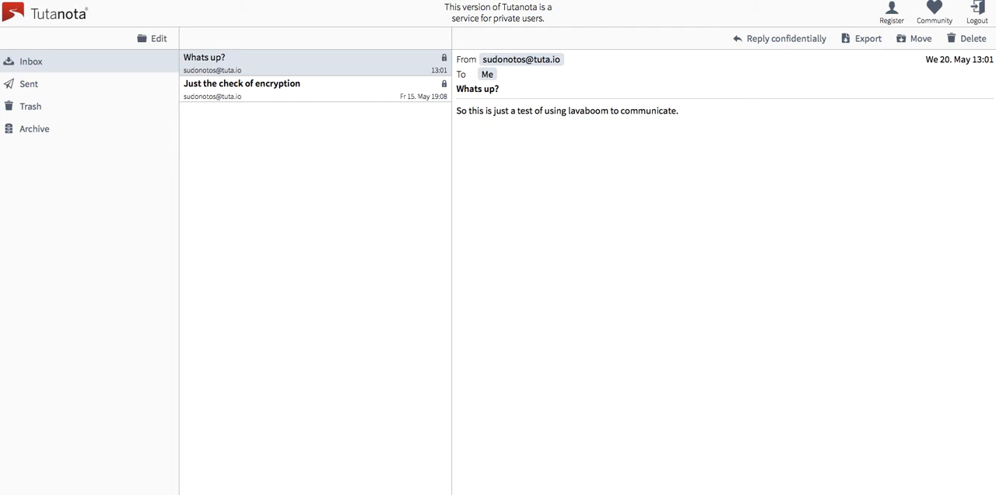
pyautogui.moveTo(346, 227)
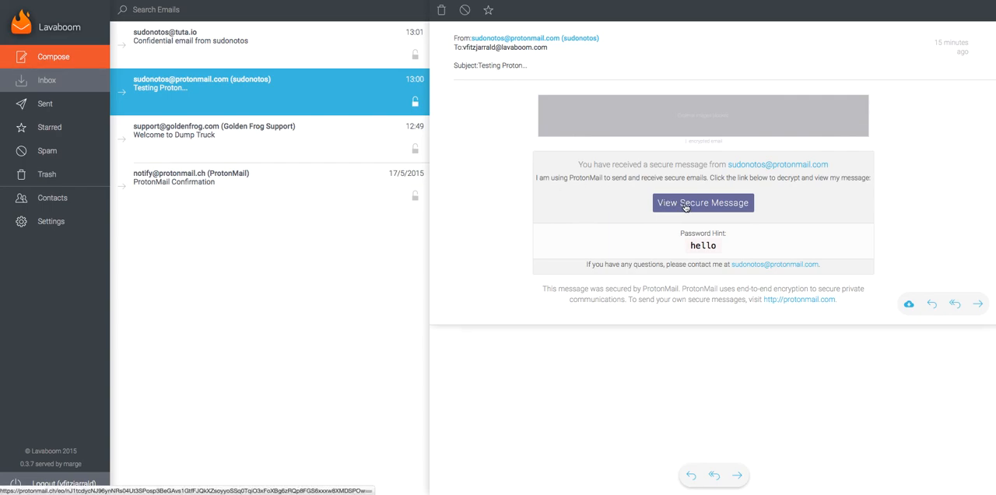
# Follow the test email's View Secure Message link to ProtonMail's decrypt page
pyautogui.click(702, 202)
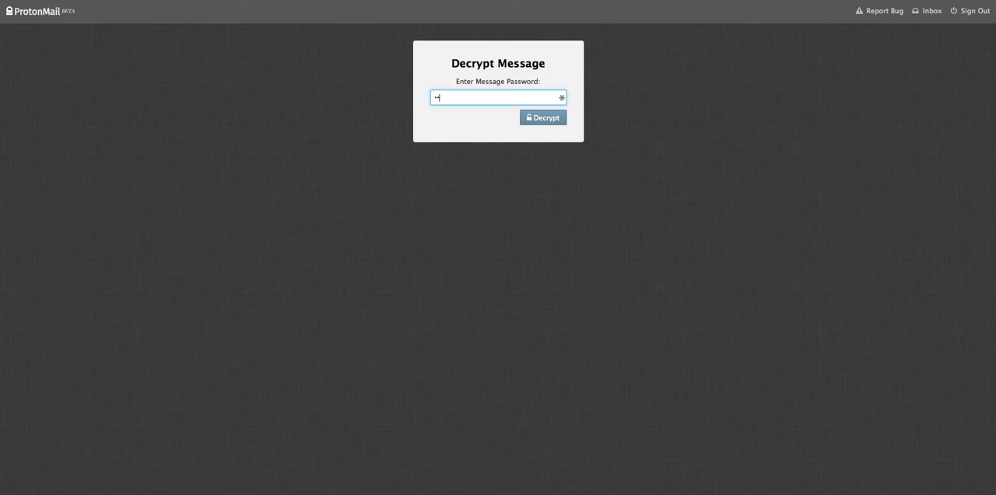
# Decrypt the 'Testing Proton...' message and start a secure reply to sudonotos
pyautogui.click(542, 117)
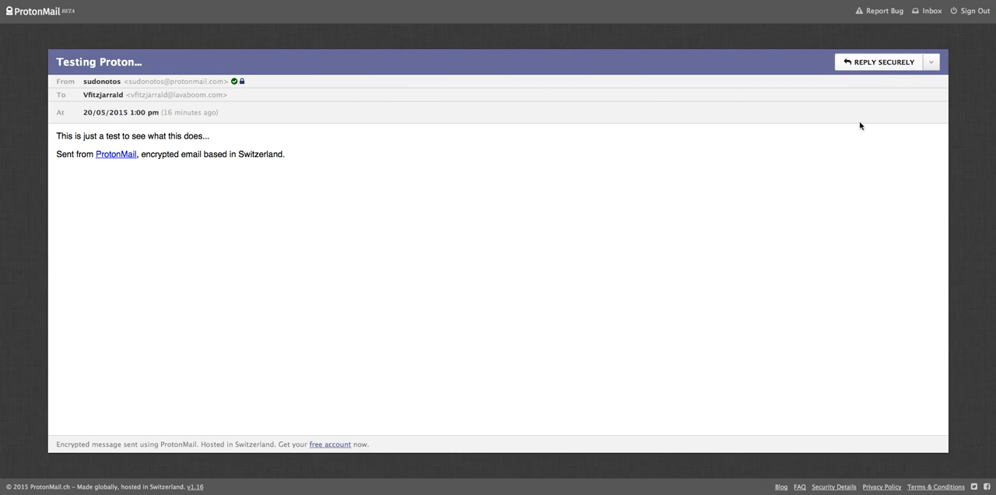
pyautogui.click(877, 61)
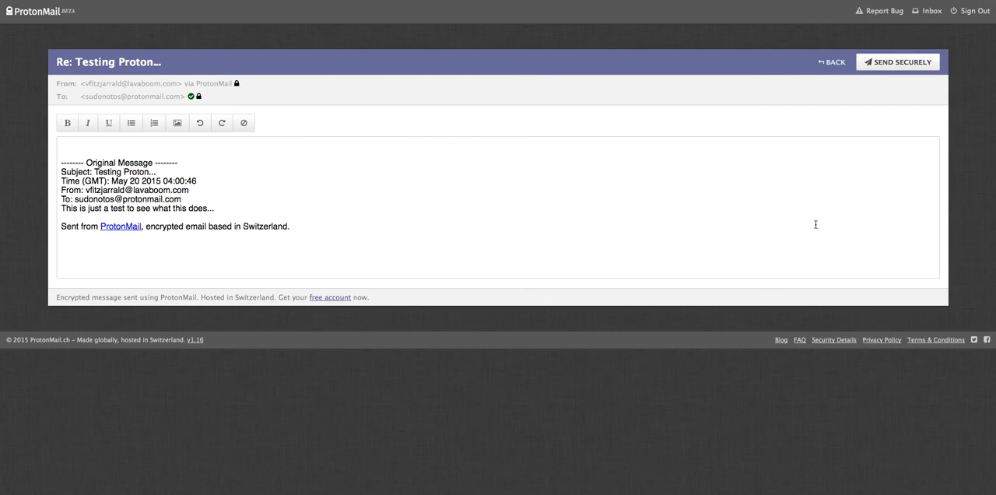
pyautogui.moveTo(814, 214)
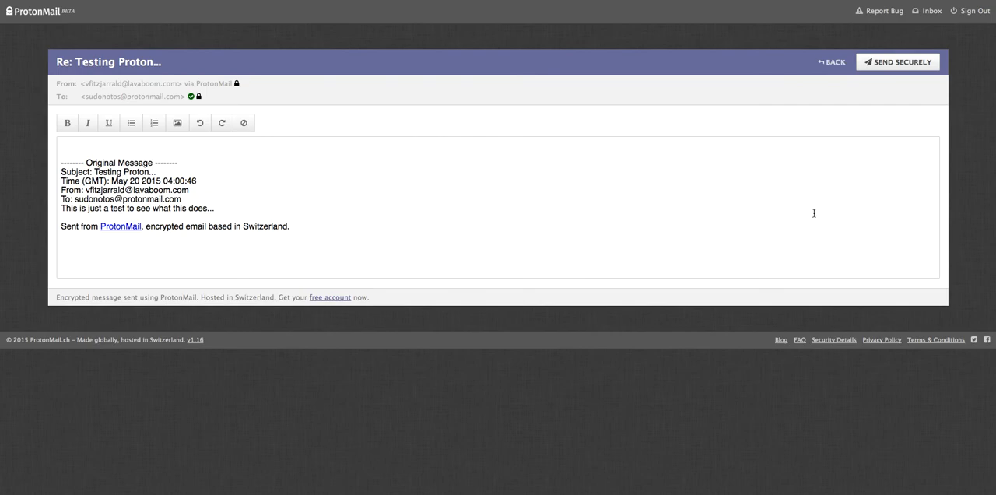
pyautogui.moveTo(687, 245)
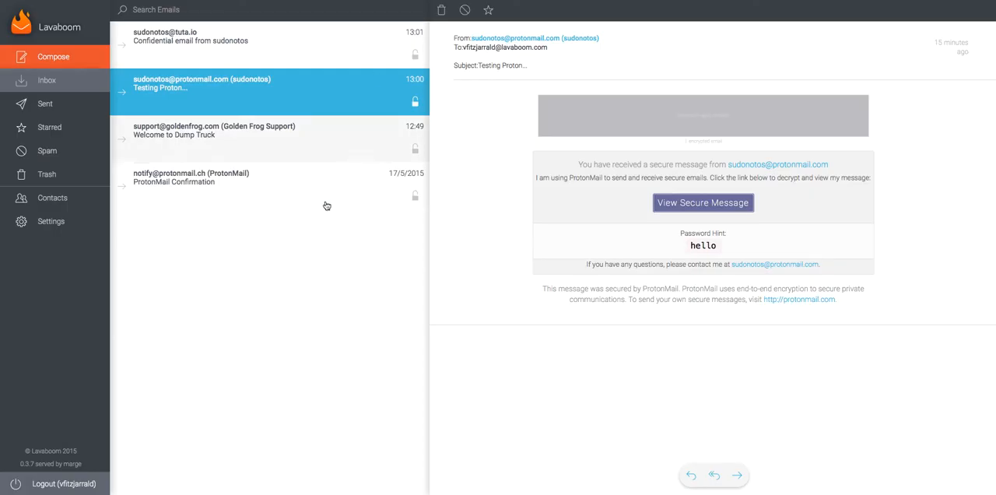
pyautogui.moveTo(365, 294)
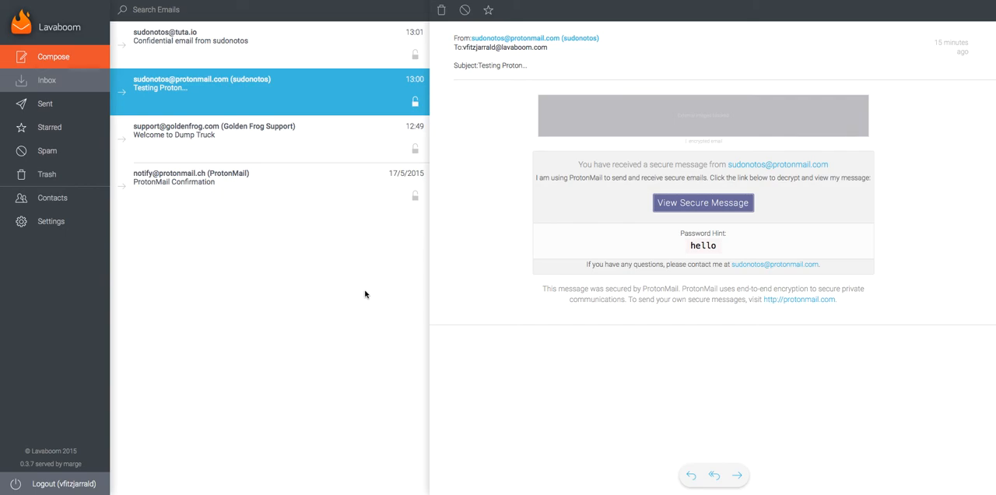
pyautogui.click(54, 56)
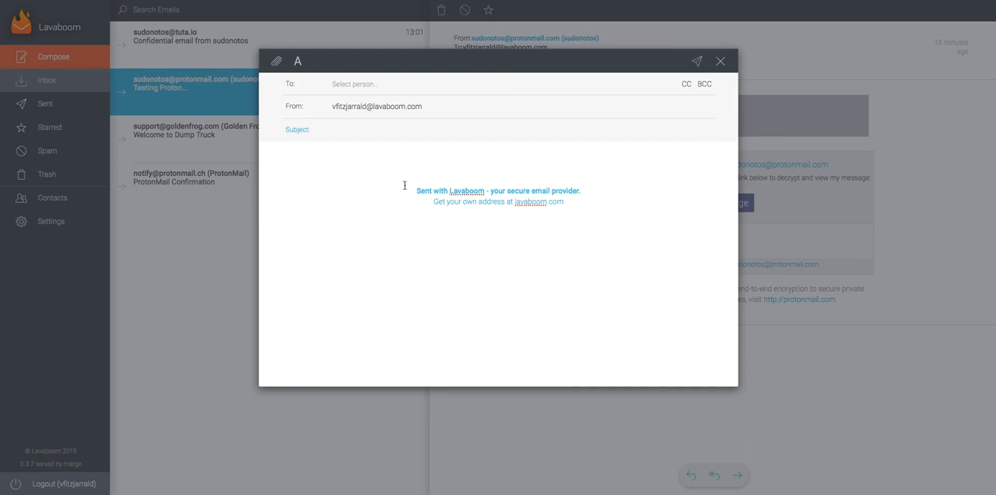
pyautogui.moveTo(276, 60)
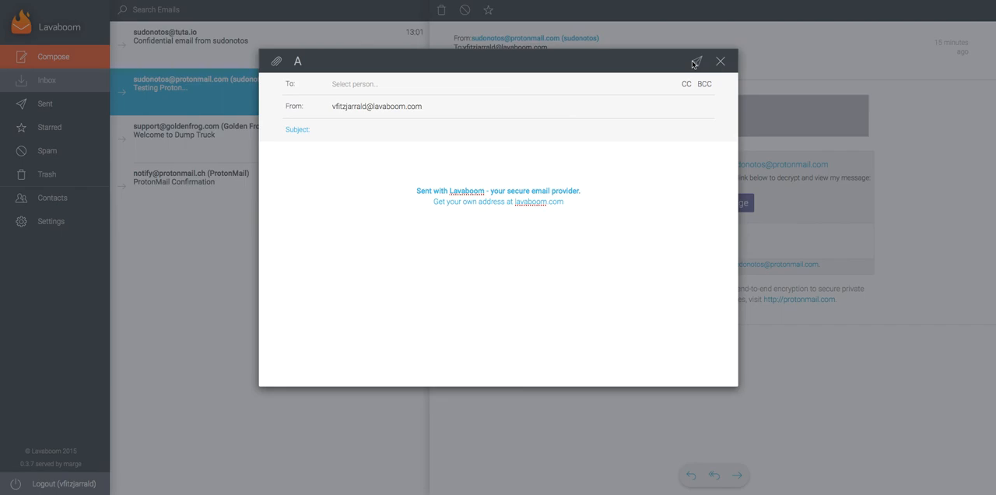
pyautogui.moveTo(720, 62)
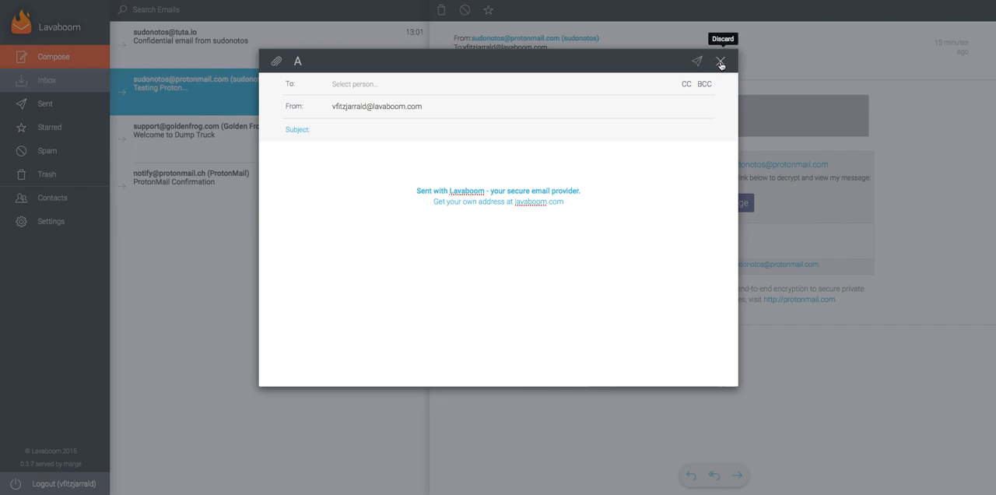
pyautogui.click(719, 61)
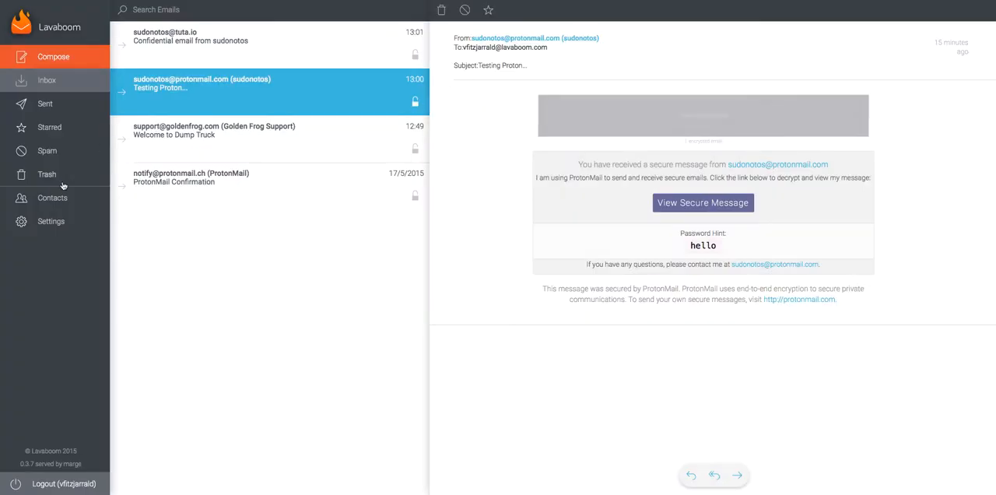
# Check the public key status of Glenn Greenwald's empty email address in Contacts
pyautogui.click(53, 196)
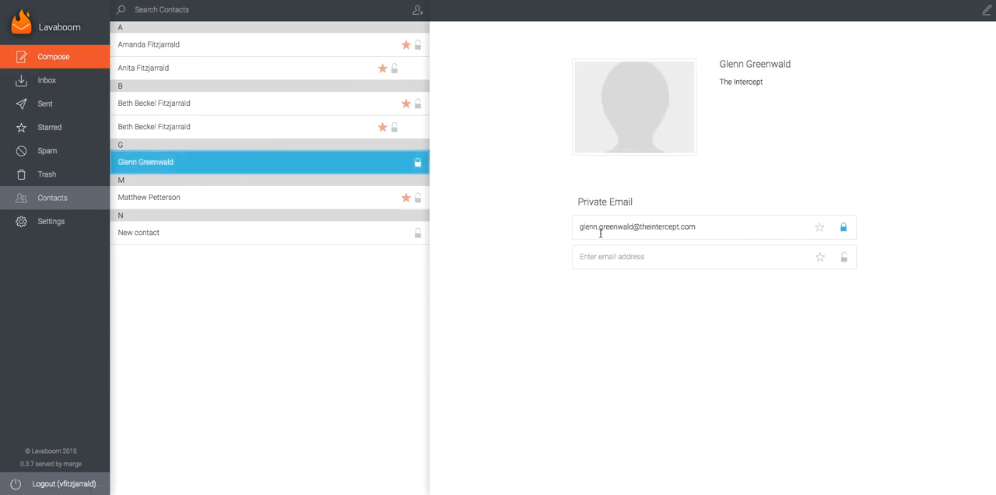
pyautogui.moveTo(845, 261)
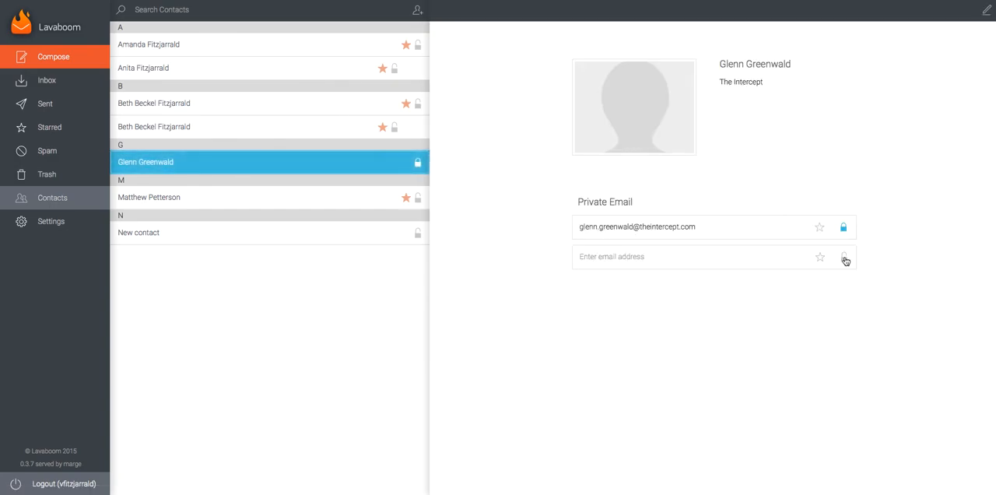
pyautogui.click(844, 257)
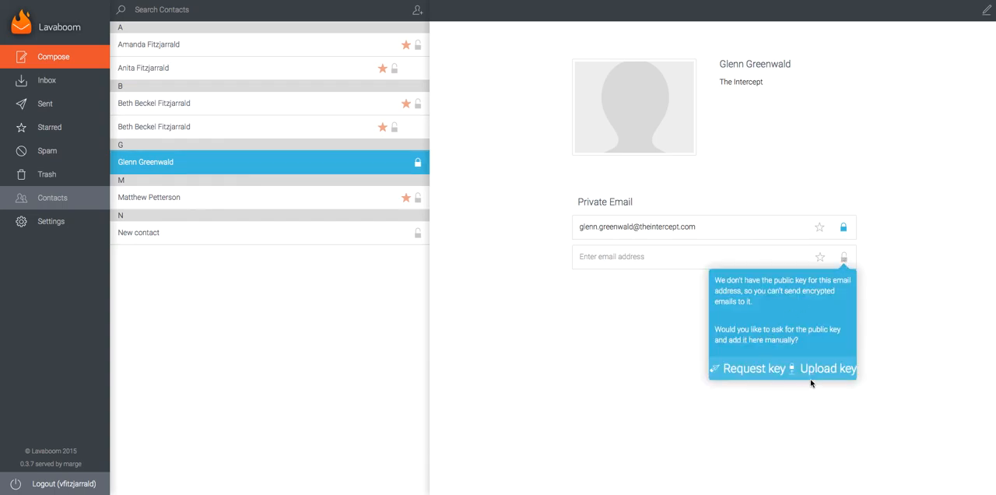
pyautogui.moveTo(839, 389)
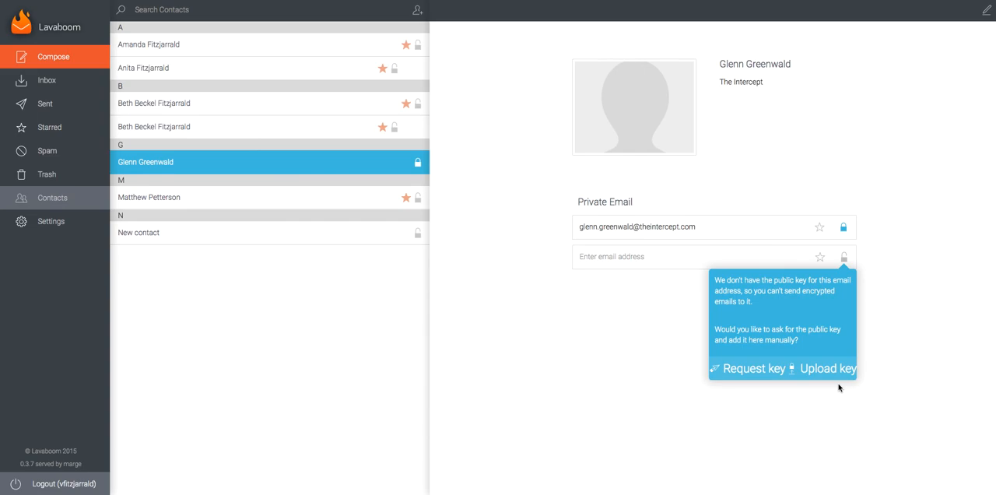
pyautogui.moveTo(870, 345)
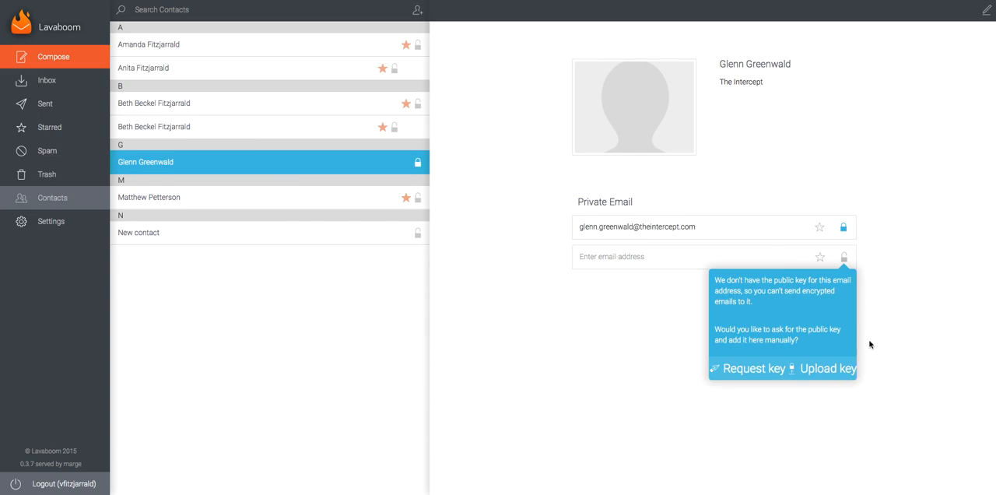